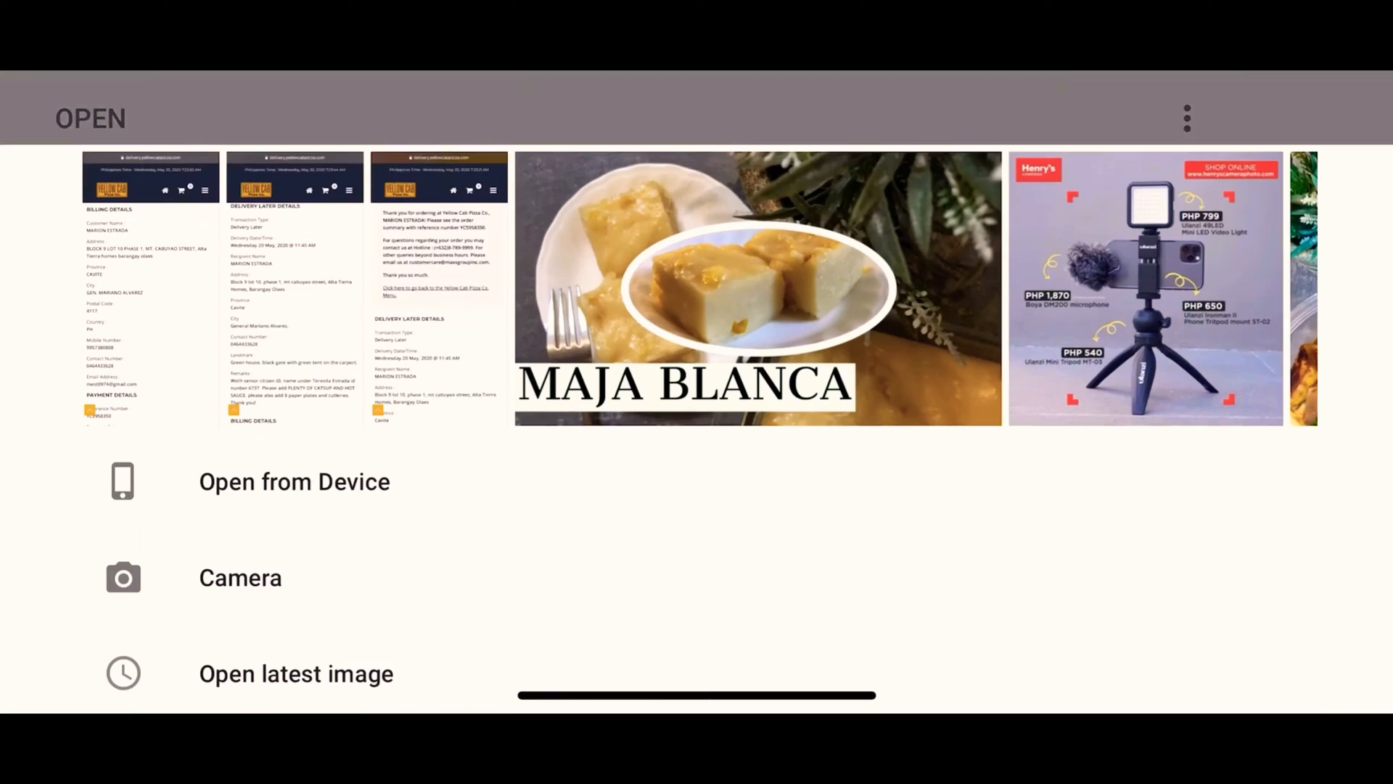
- Browse All Photos on the device and scroll to the mountain photo of the man
click(294, 481)
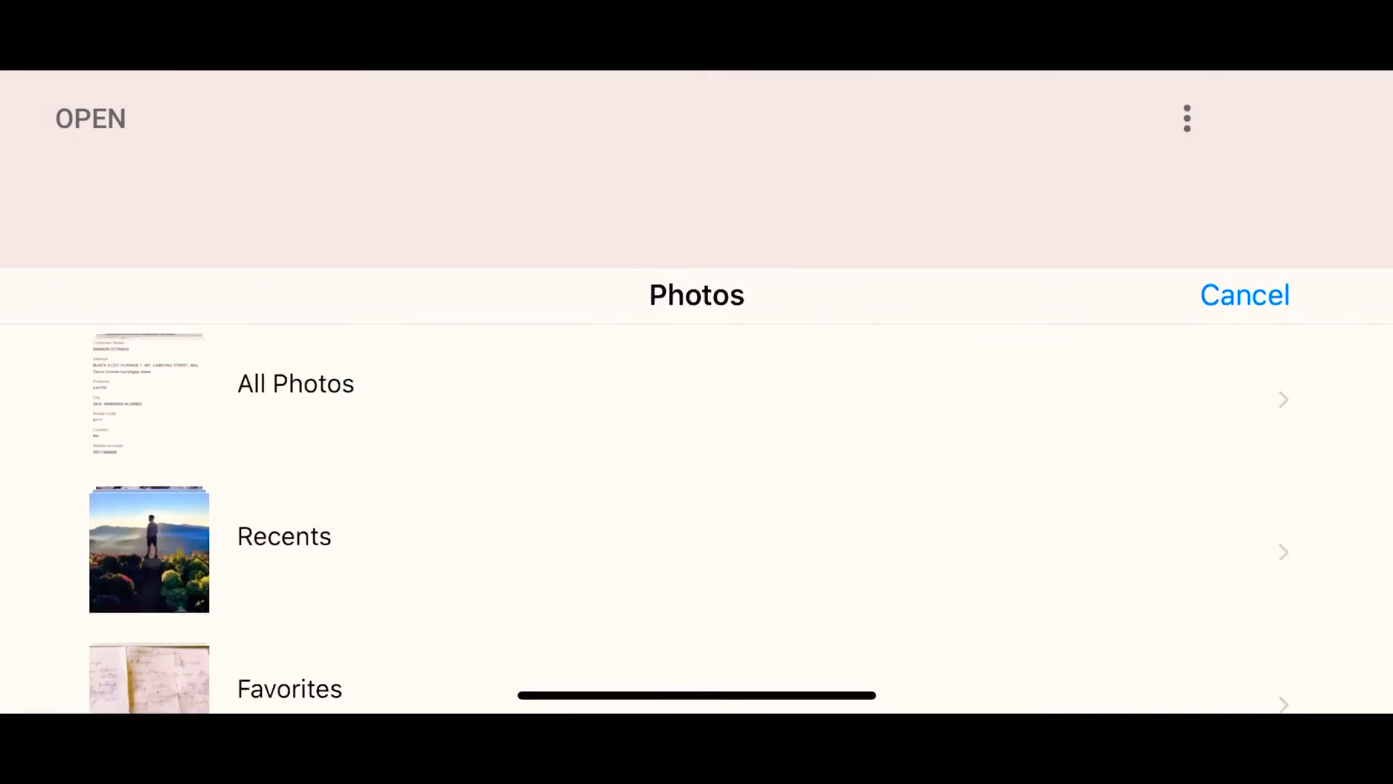
click(295, 383)
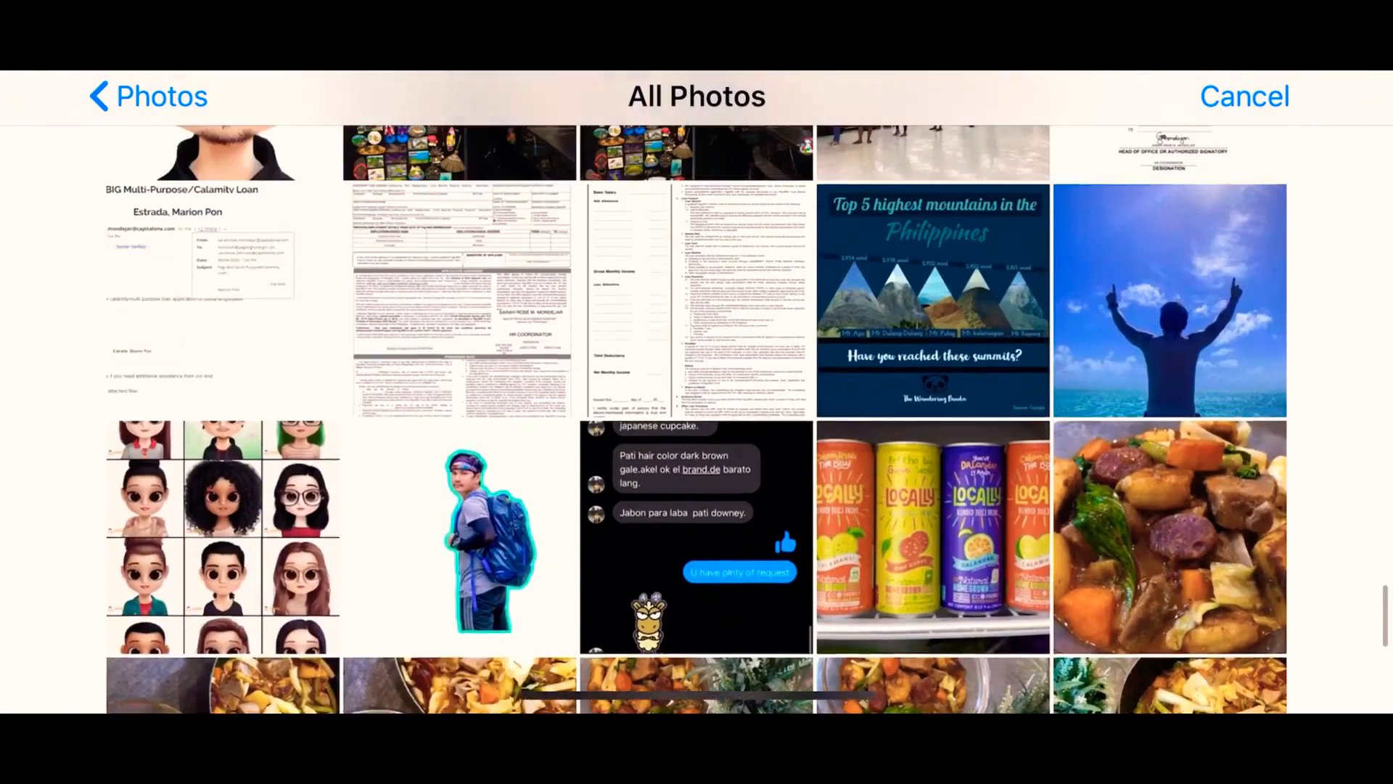
scroll(down, 3)
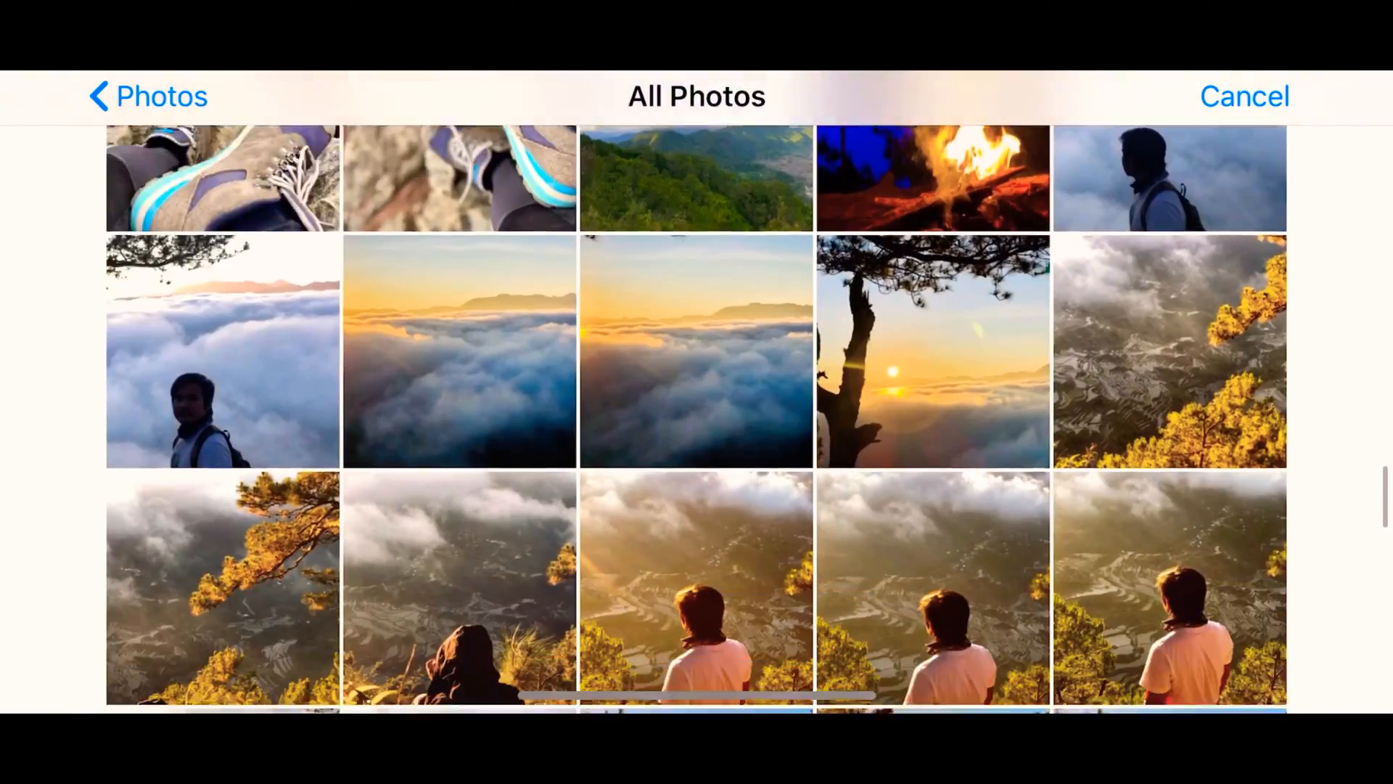
scroll(down, 3)
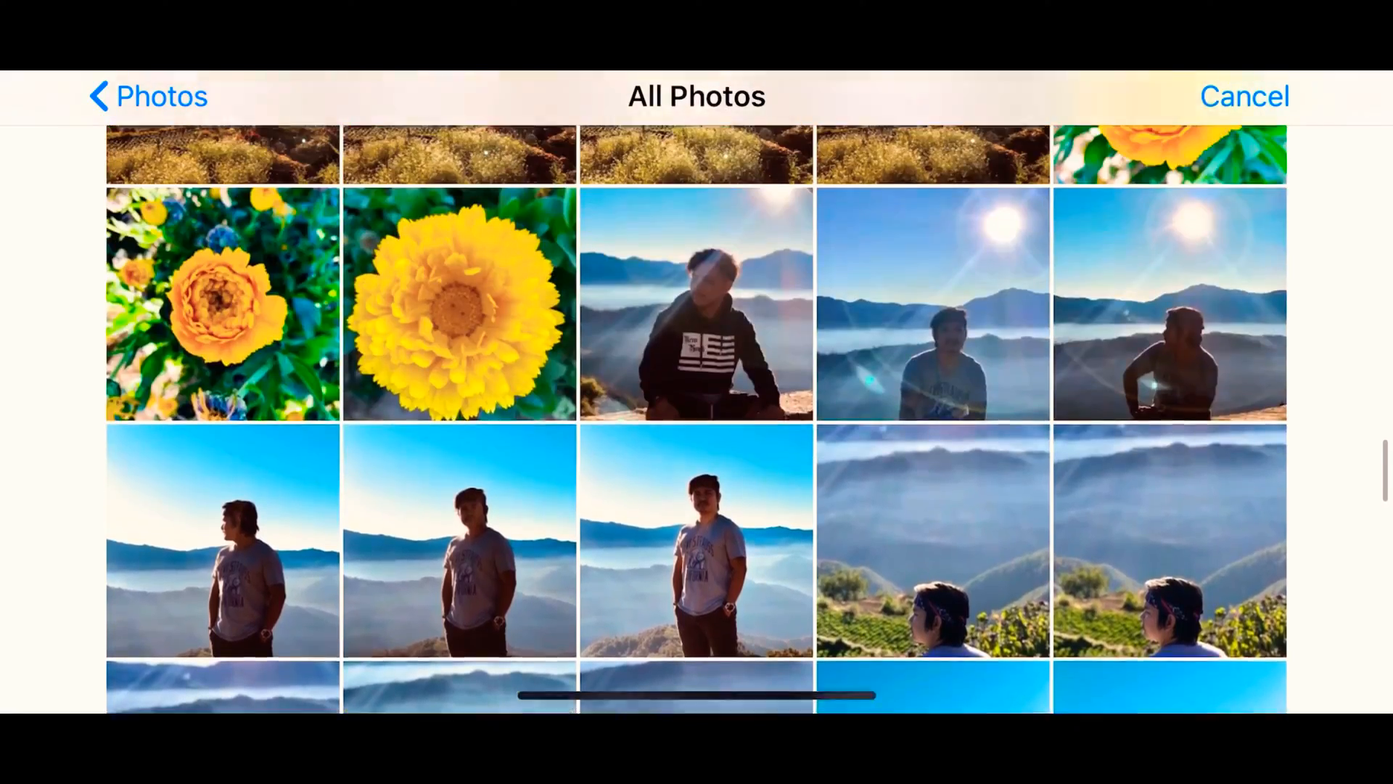
scroll(down, 3)
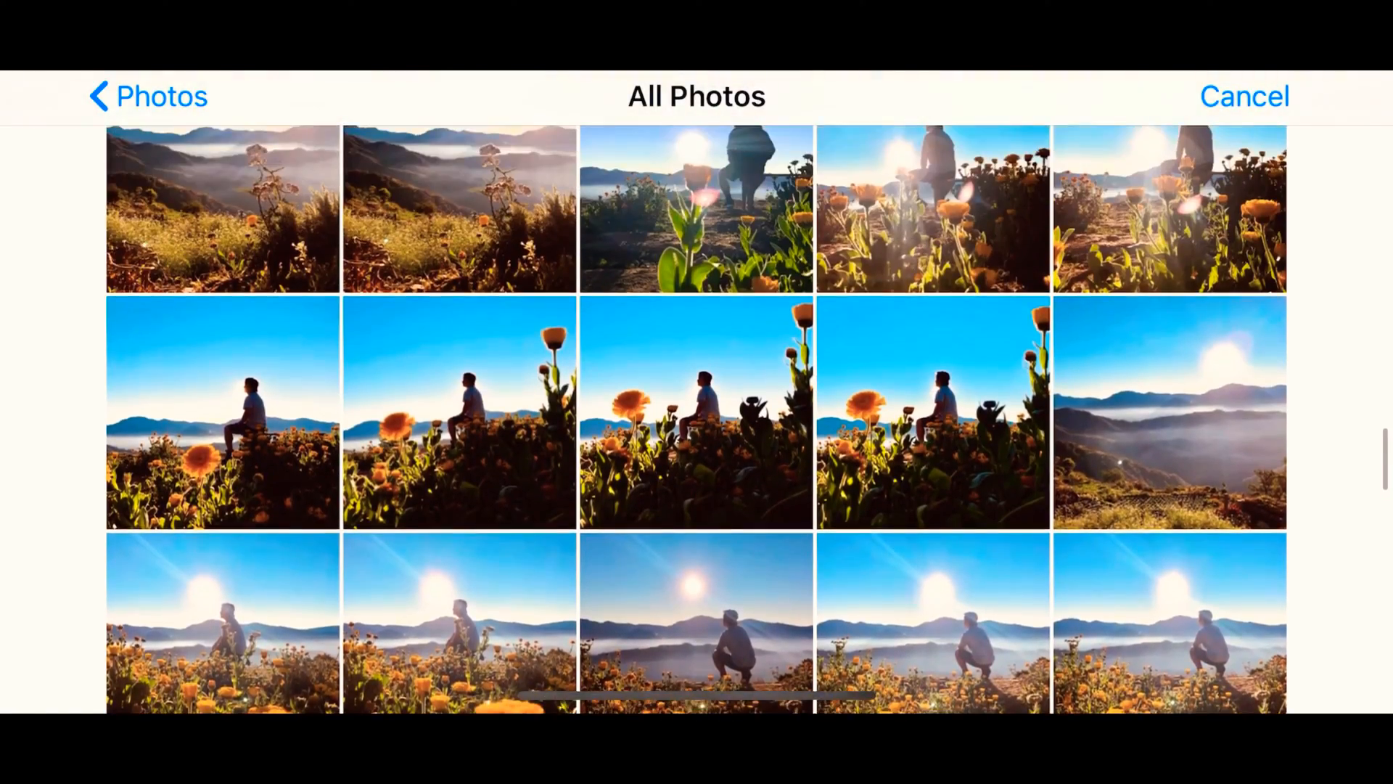
scroll(down, 3)
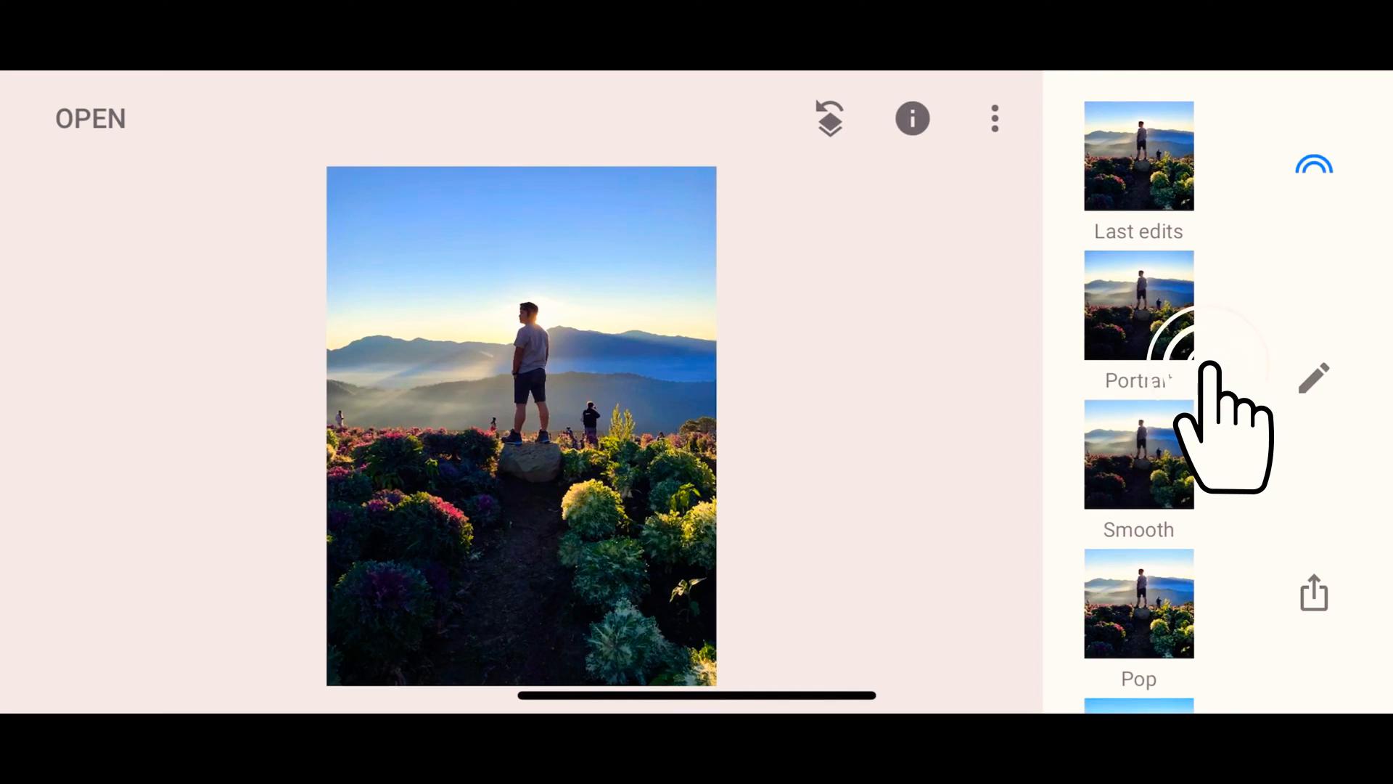
click(1313, 377)
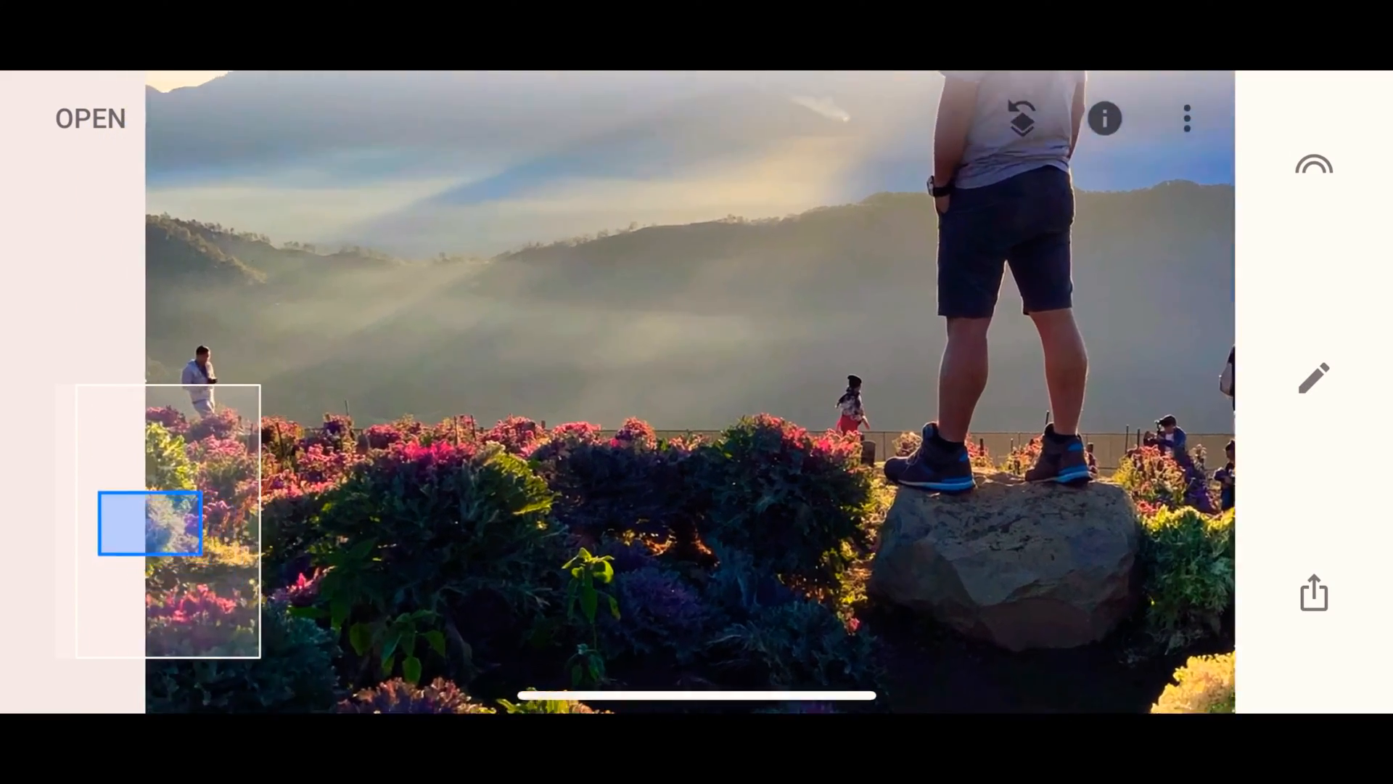
- Switch to the Healing tool to erase the people in the flower field
click(1313, 379)
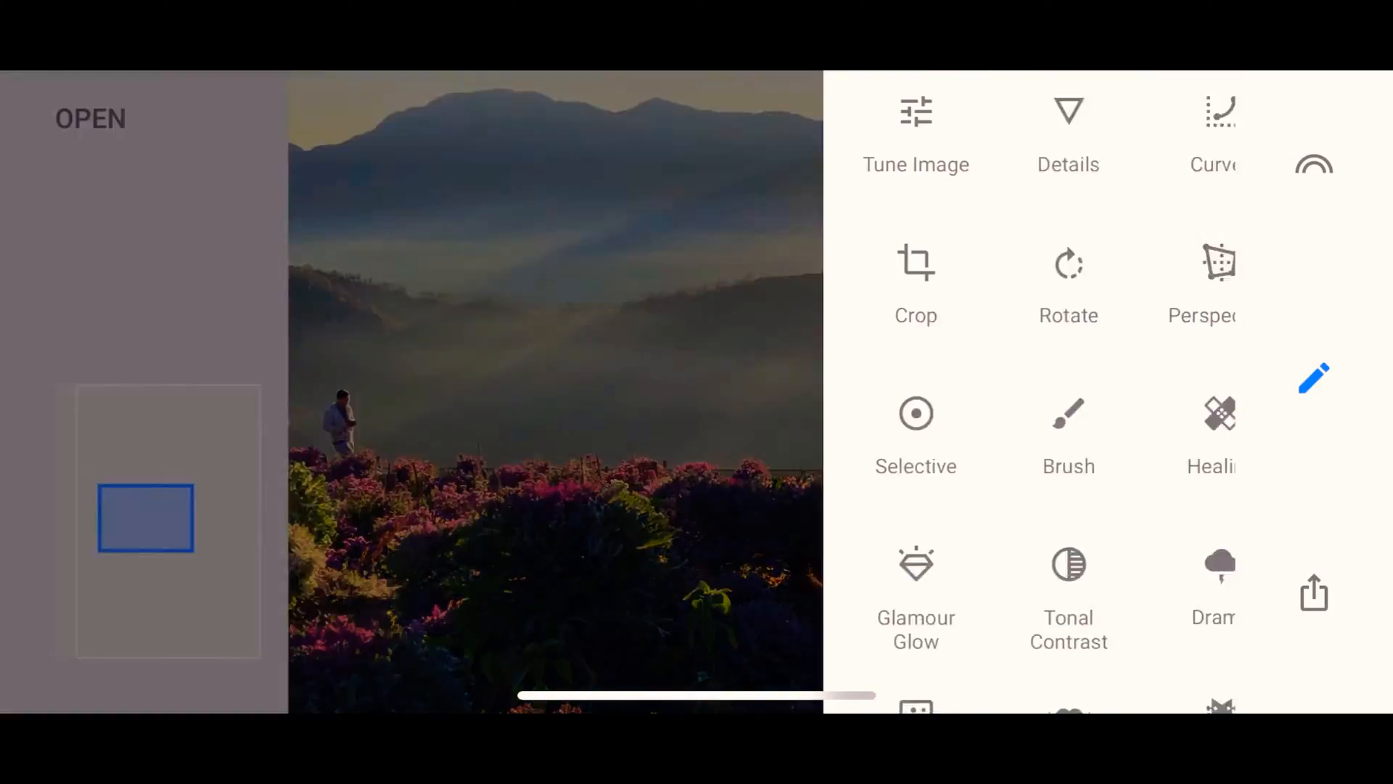
click(1220, 431)
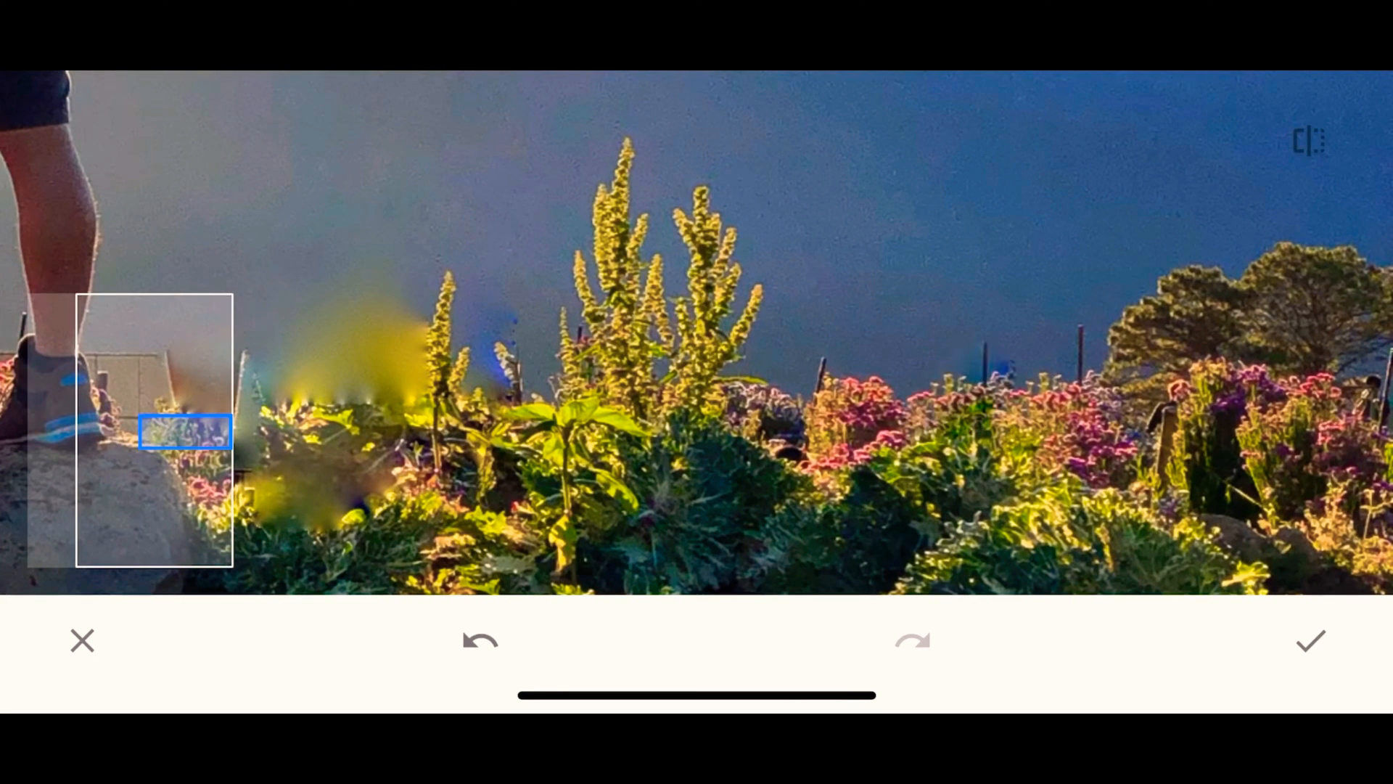
- Heal away the last background person near the rock and apply the Healing edits
click(1311, 641)
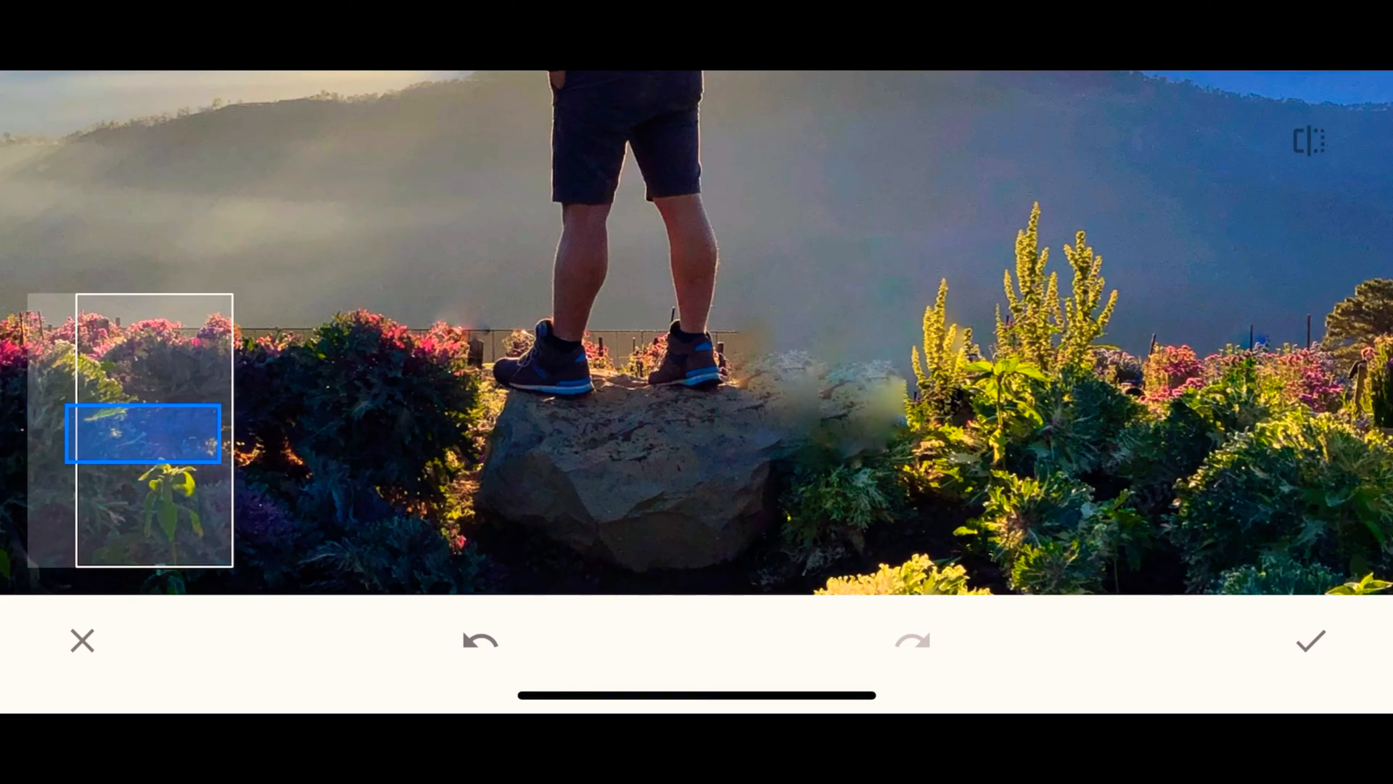
click(1311, 641)
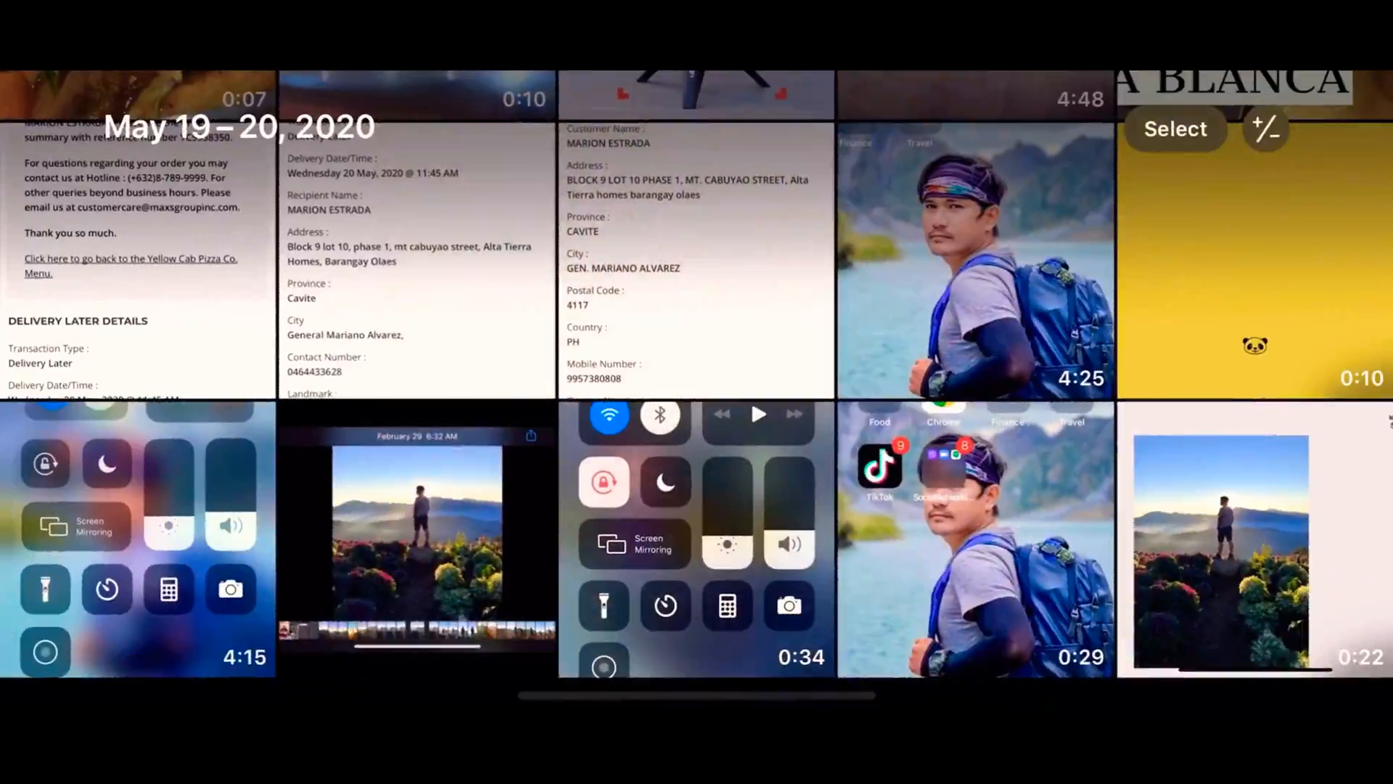
scroll(down, 3)
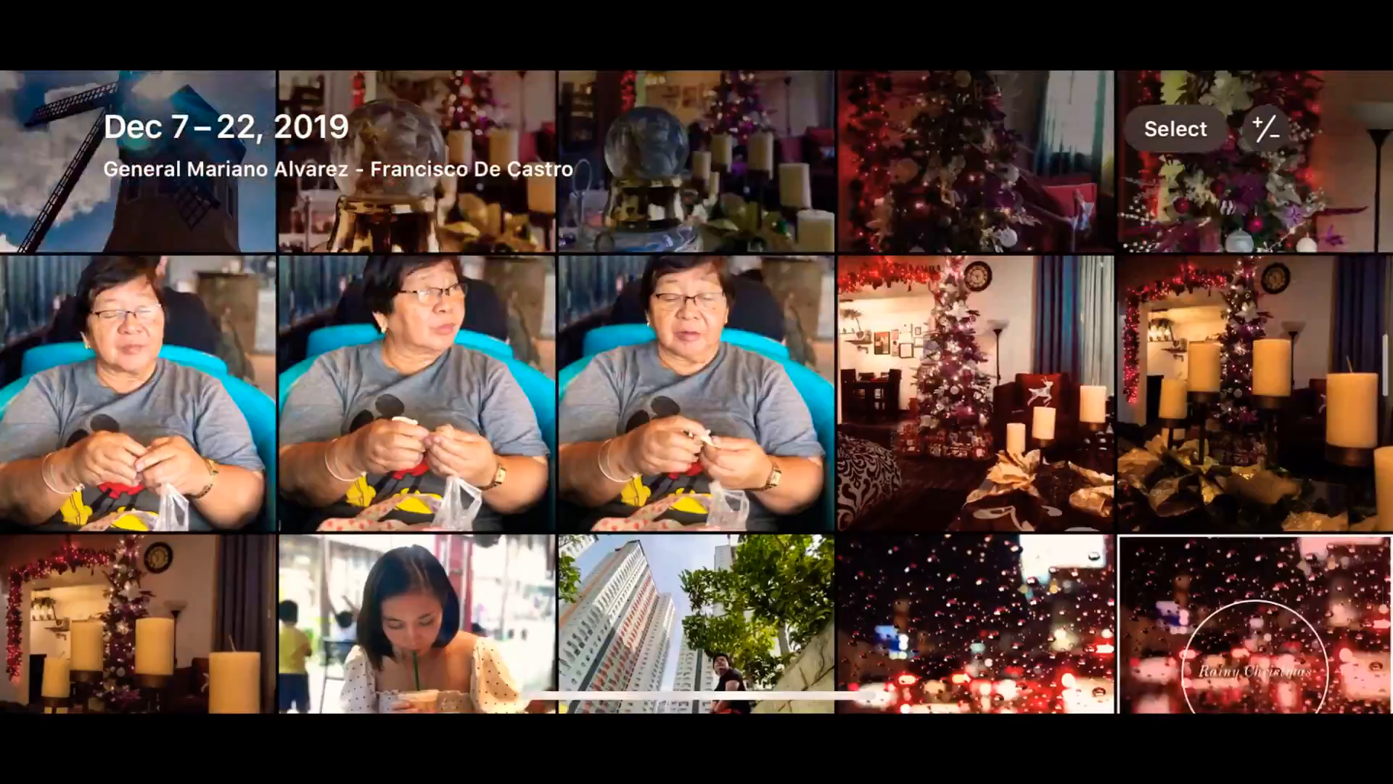
scroll(down, 3)
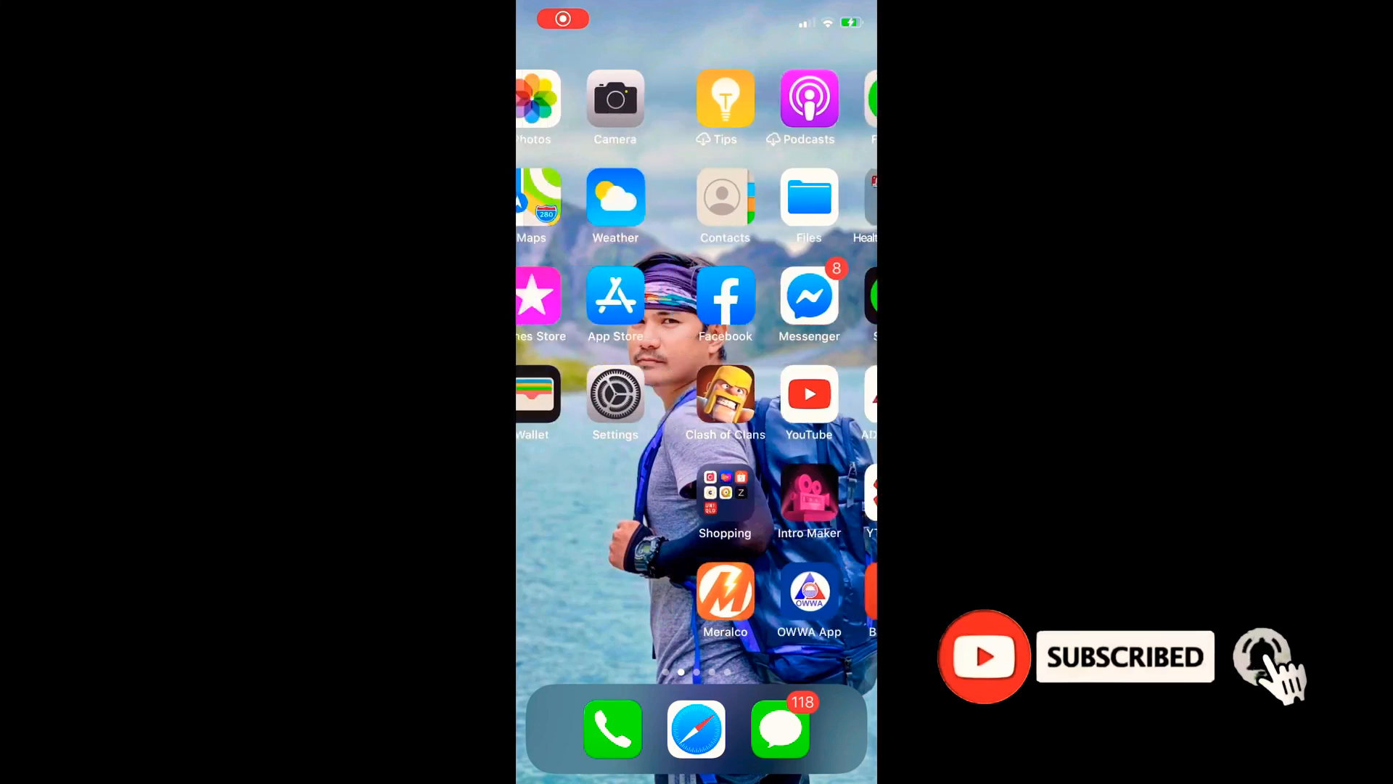
click(538, 107)
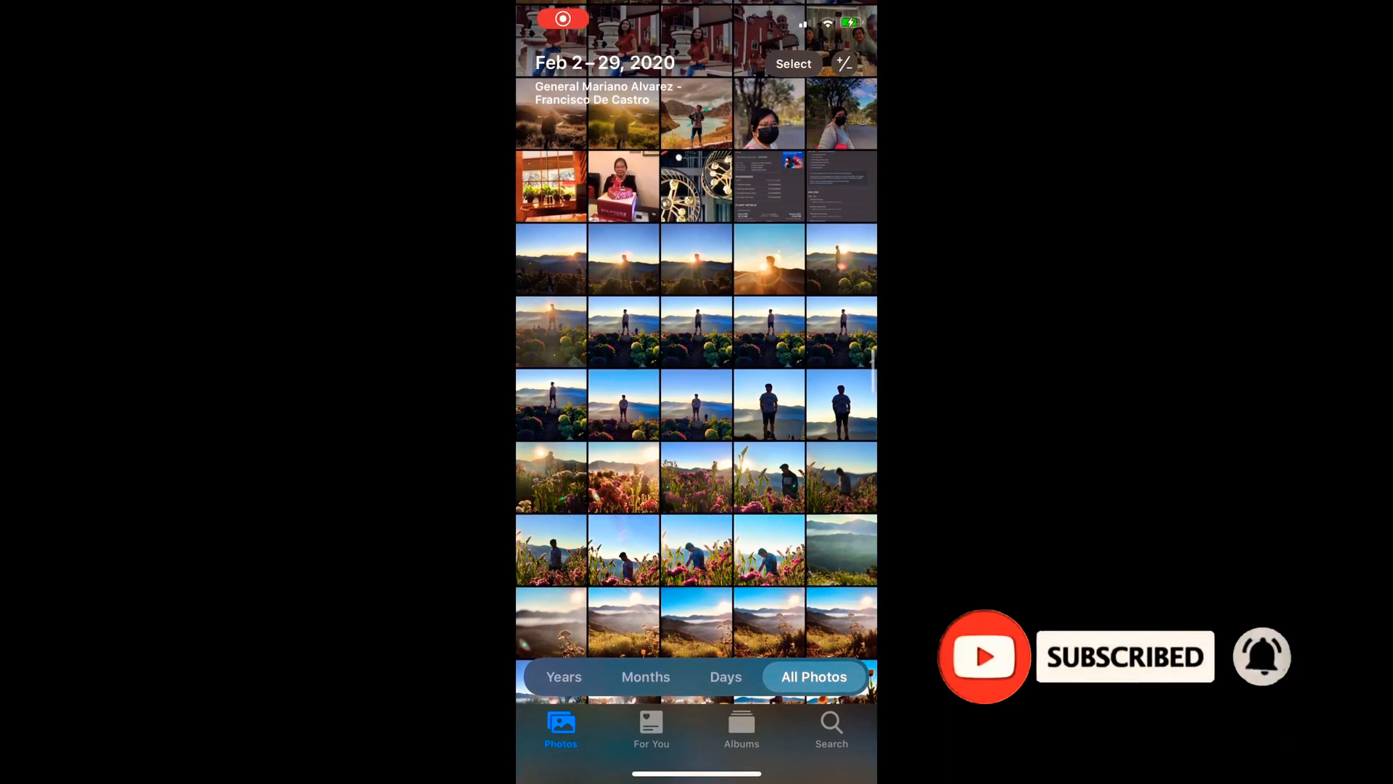
scroll(down, 3)
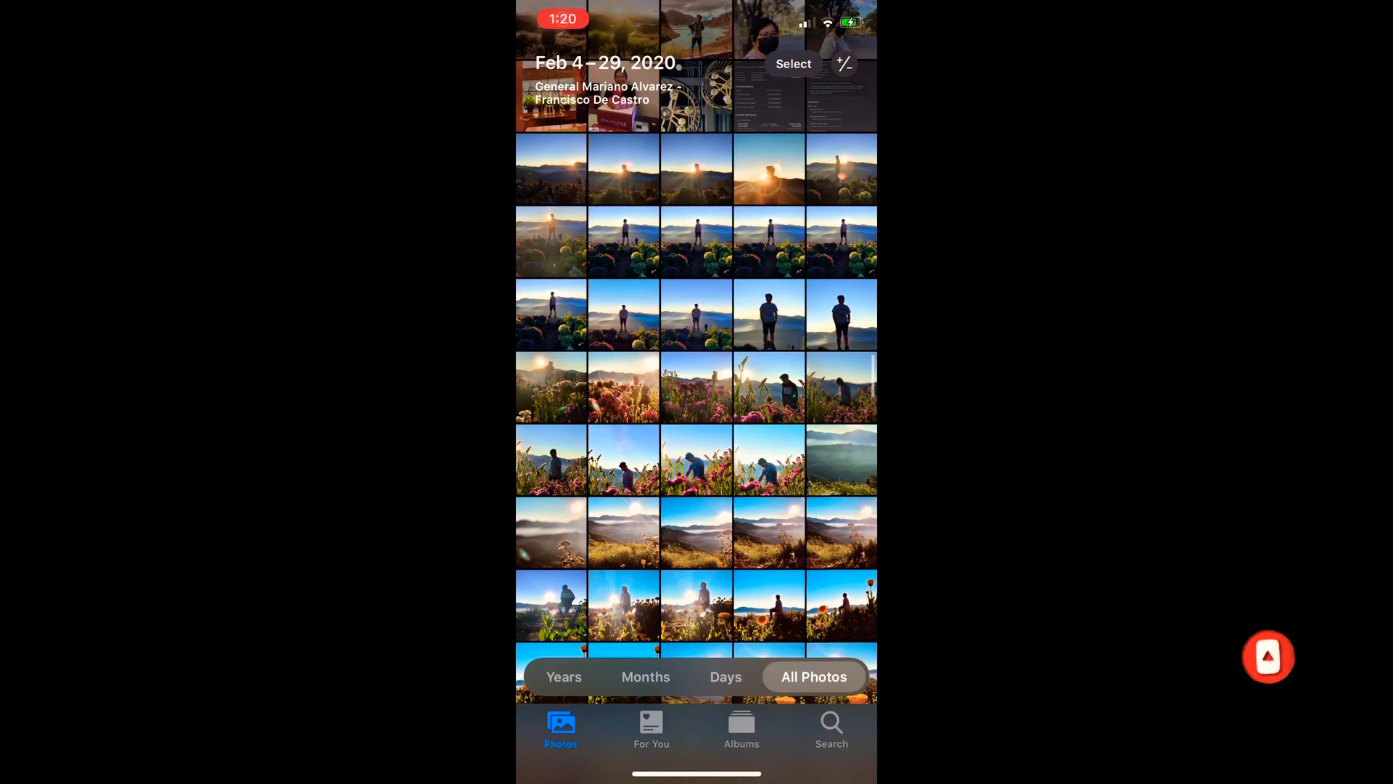